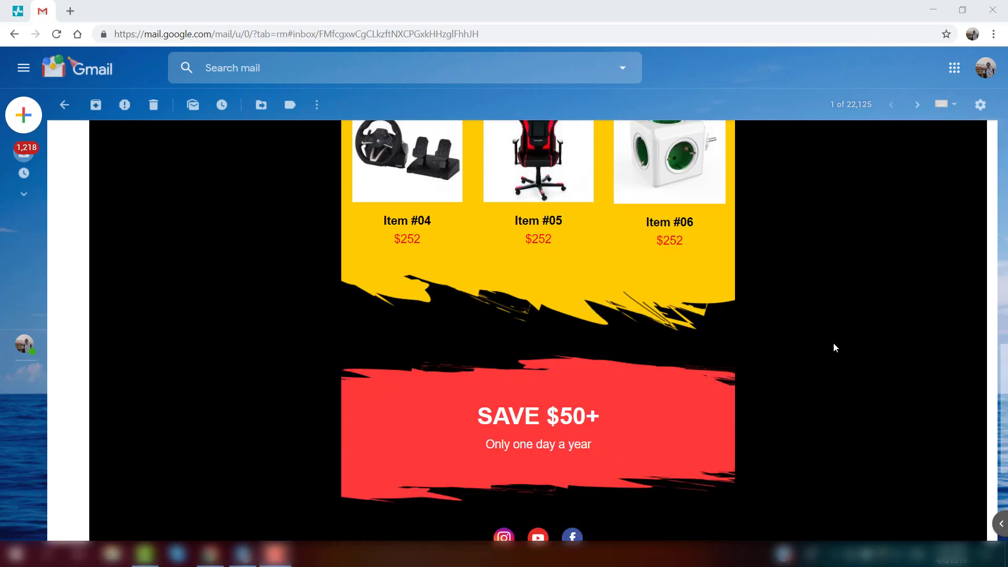
# - Scroll the Gmail message down to the 'Click here to leave mailing list' footer link
pyautogui.scroll(-3)
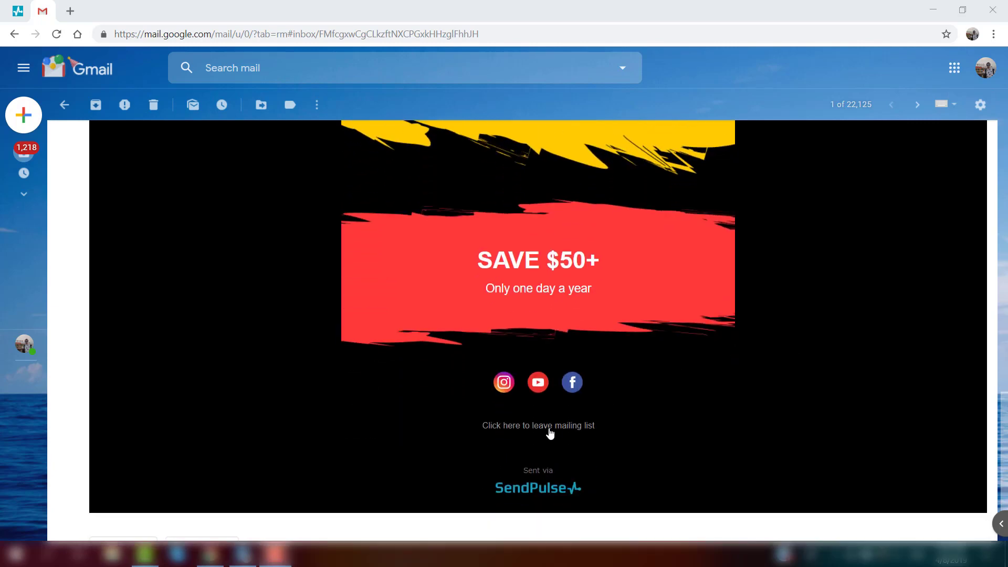
# - Preview the unsubscribe page's all-emails and by-category options, then return to SendPulse
pyautogui.click(537, 425)
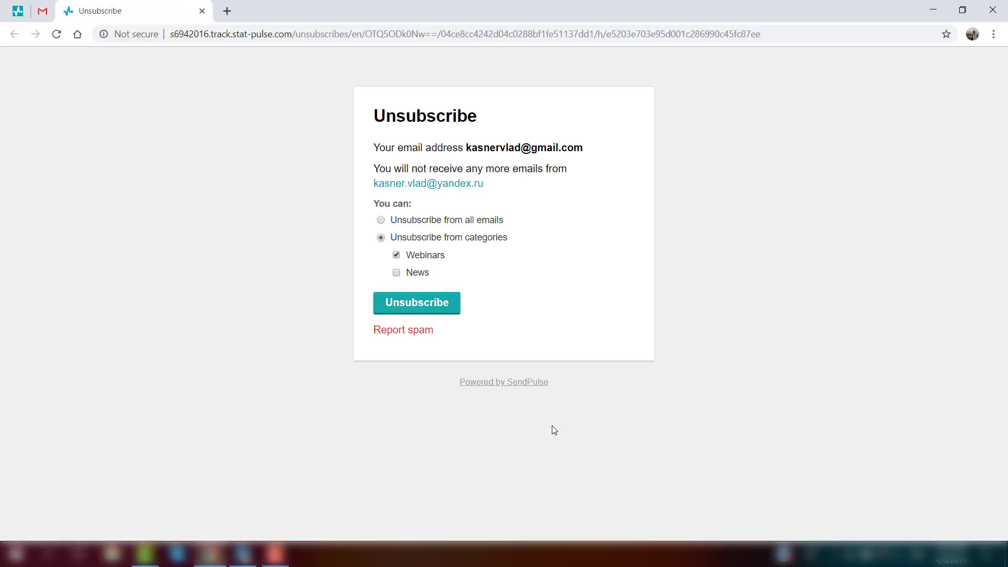
pyautogui.moveTo(443, 183)
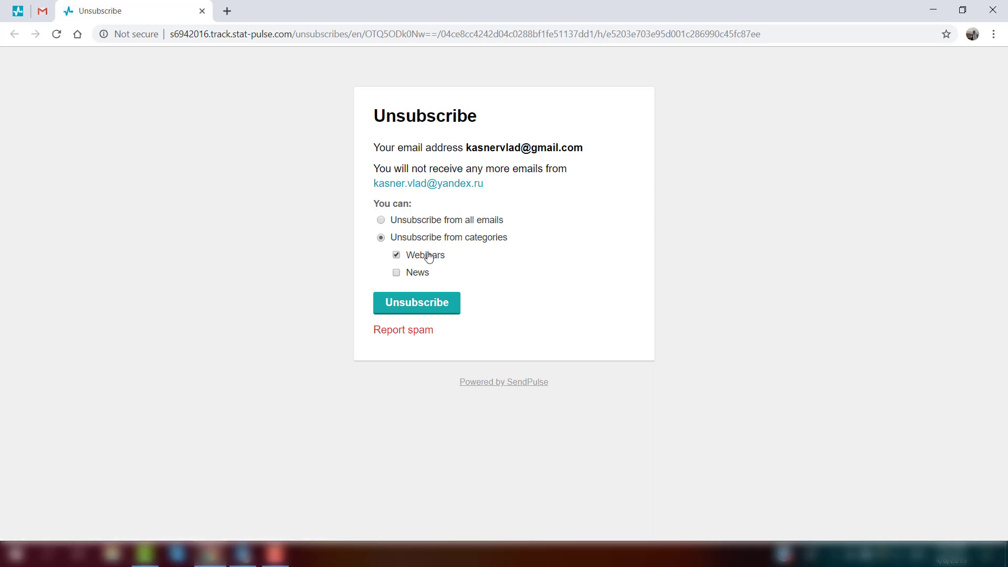
pyautogui.click(381, 220)
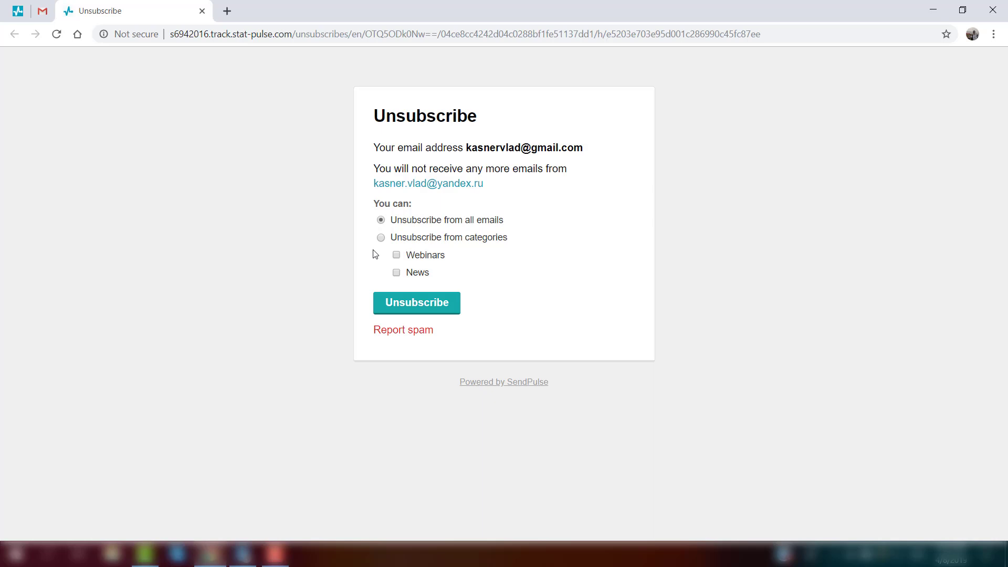
pyautogui.click(396, 254)
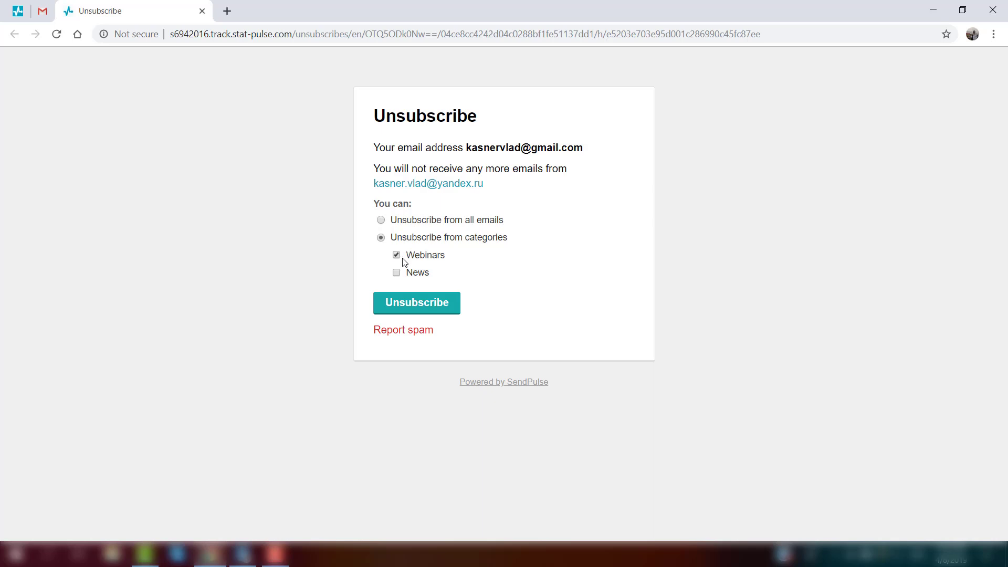
pyautogui.click(415, 303)
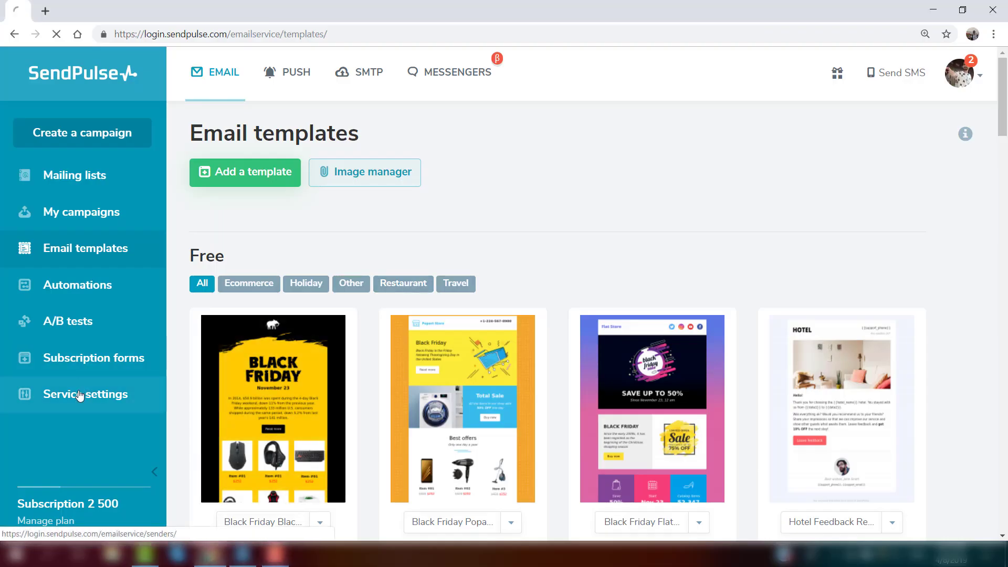
# - Go to Service settings and show the Unsubscribe pages list
pyautogui.click(85, 394)
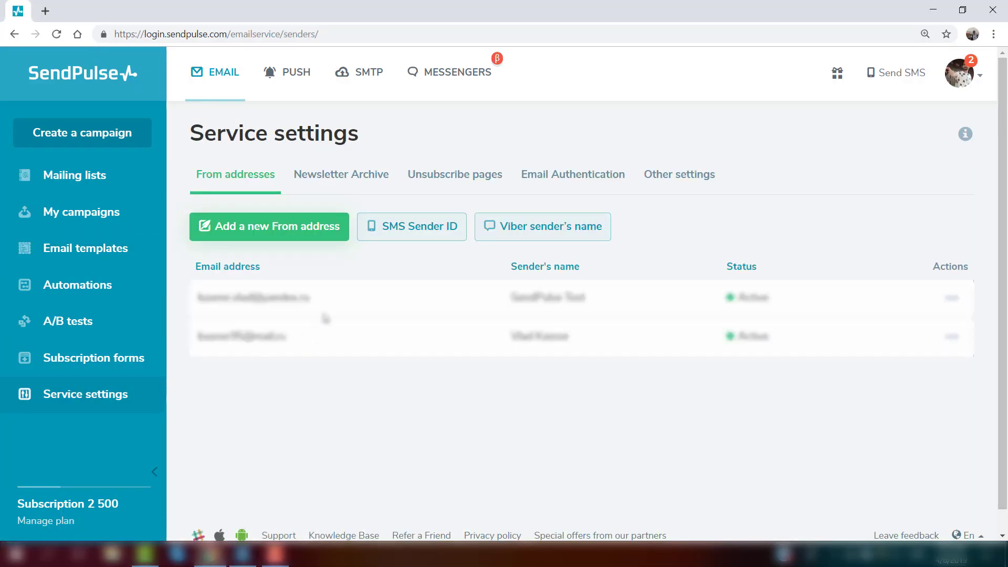
pyautogui.click(455, 174)
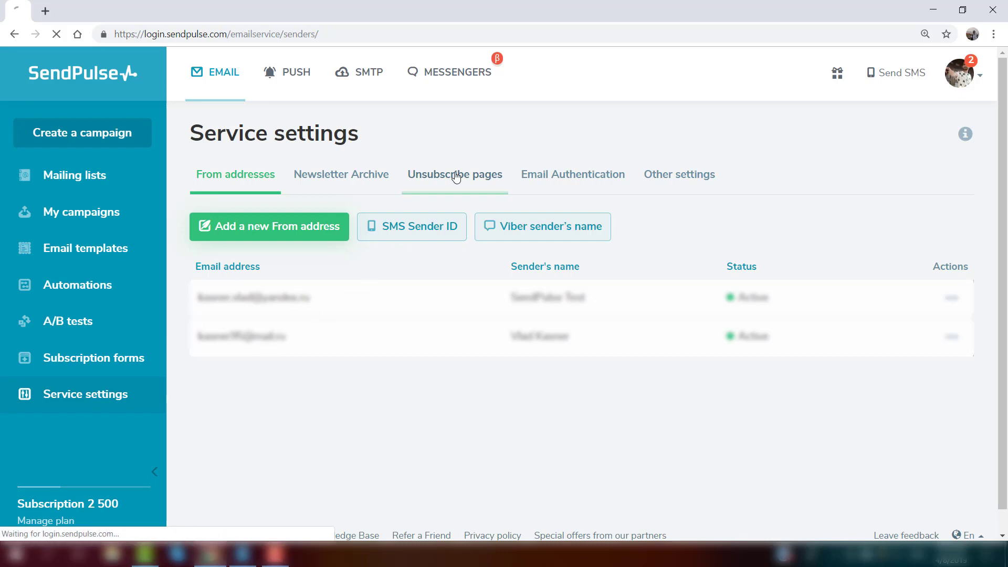
pyautogui.click(455, 174)
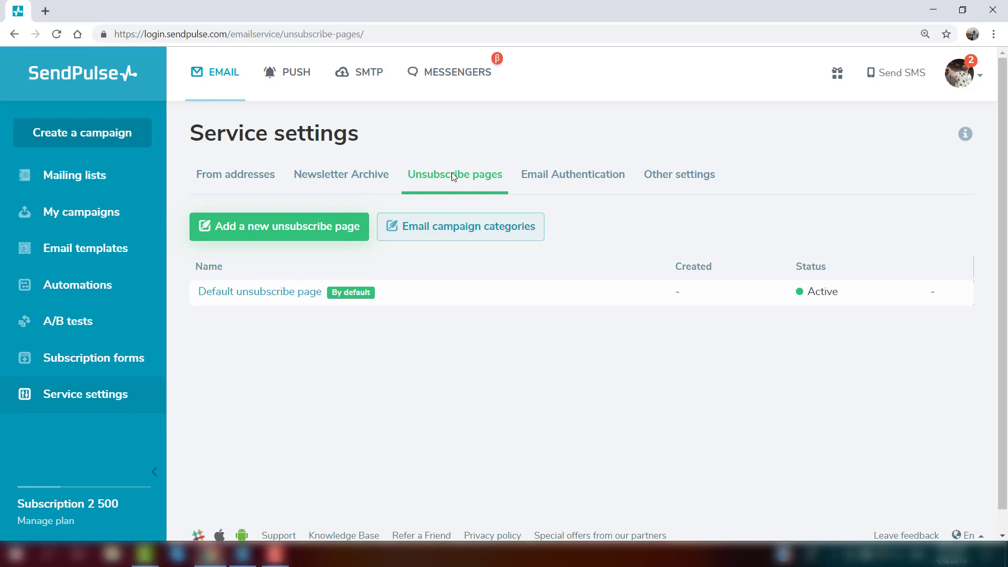
pyautogui.moveTo(460, 227)
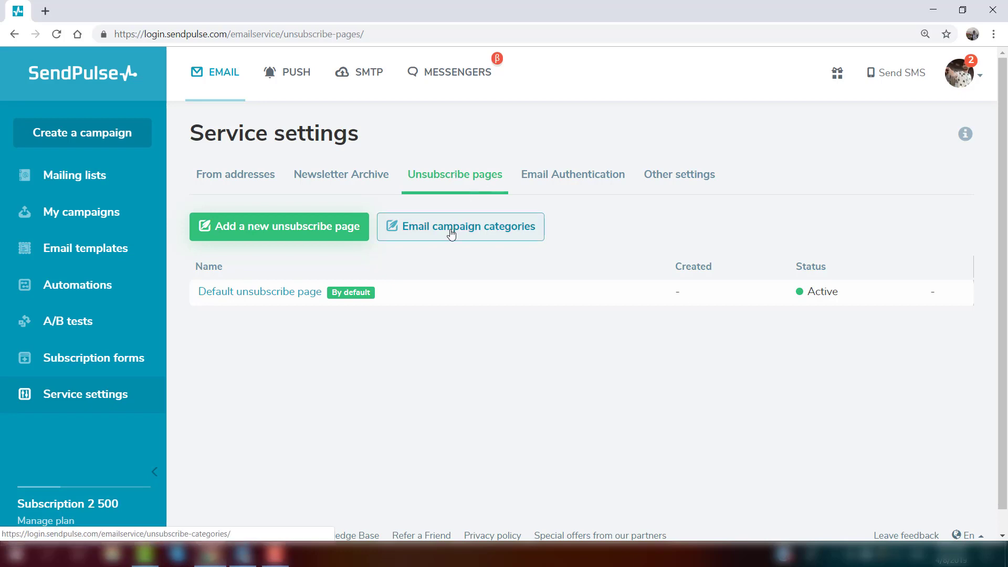
# - Add a new email campaign category named 'Webinars' and select its displayed-name field
pyautogui.click(460, 226)
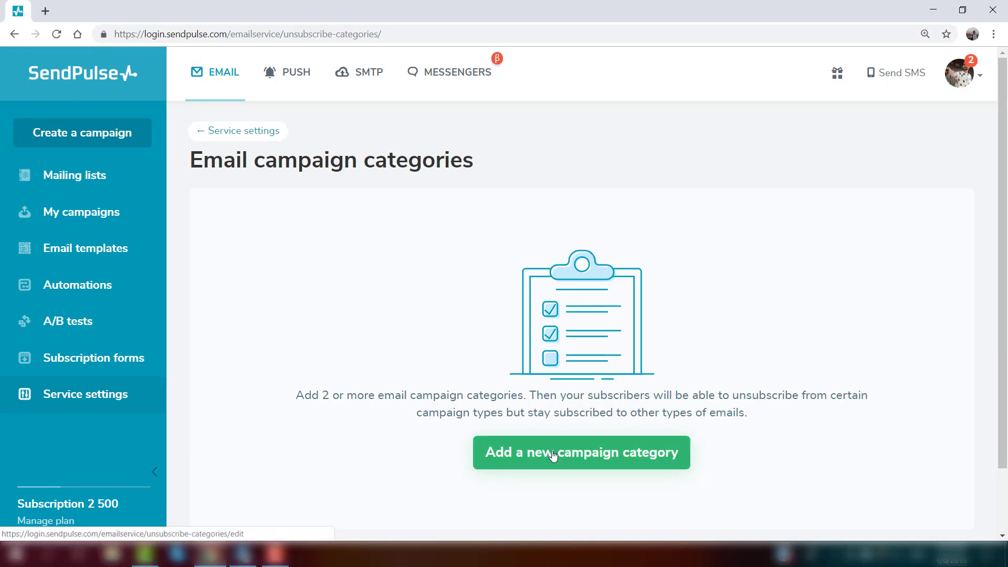
pyautogui.click(580, 452)
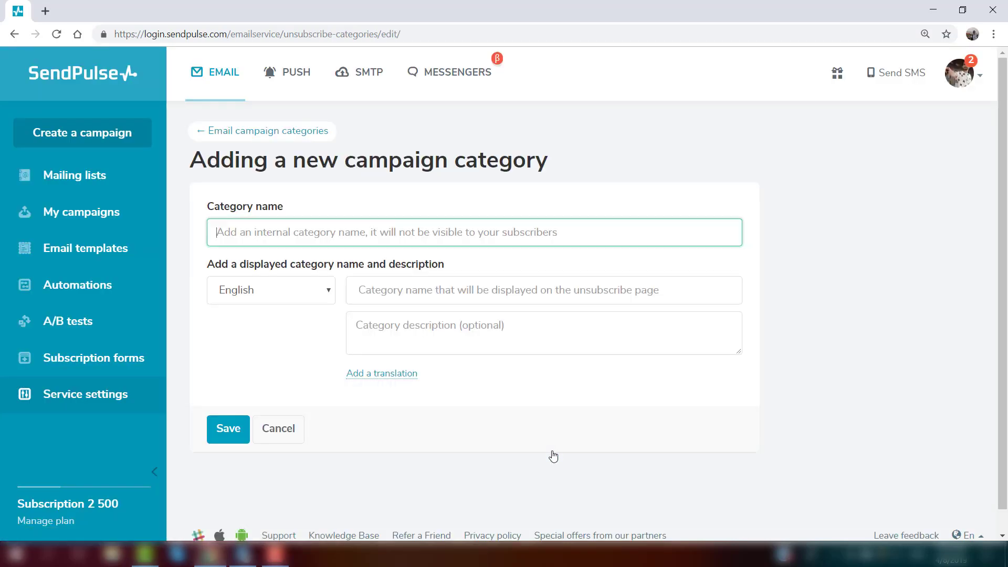
pyautogui.write('Webinars')
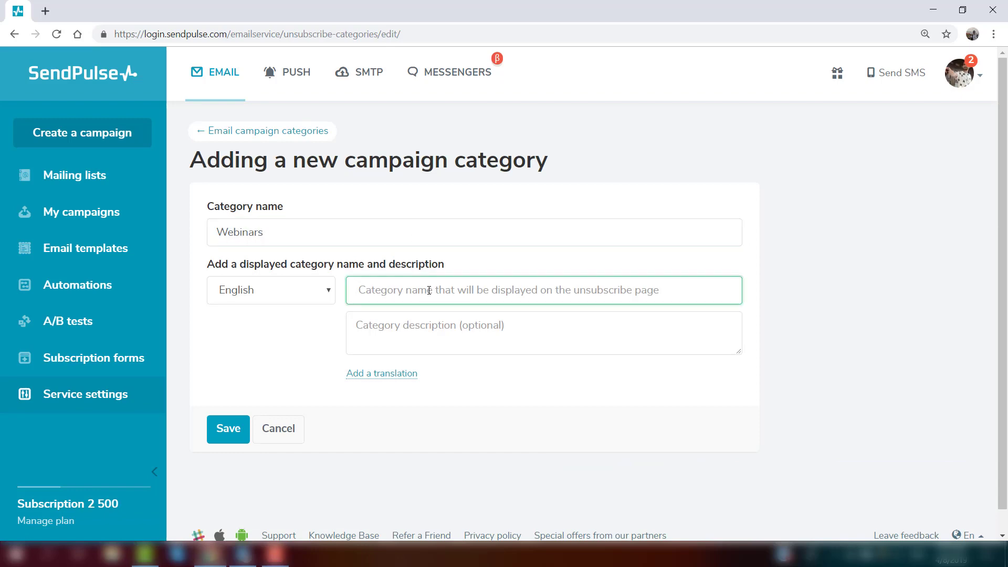
pyautogui.click(227, 429)
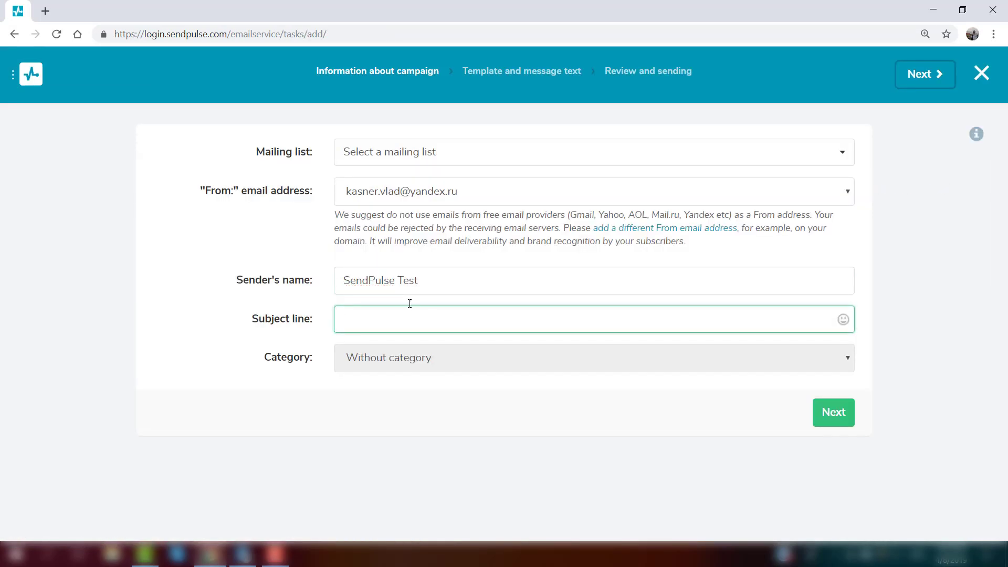
# - Enter subject 'New webinars' and choose Mailing list 1 as recipients
pyautogui.write('New webin')
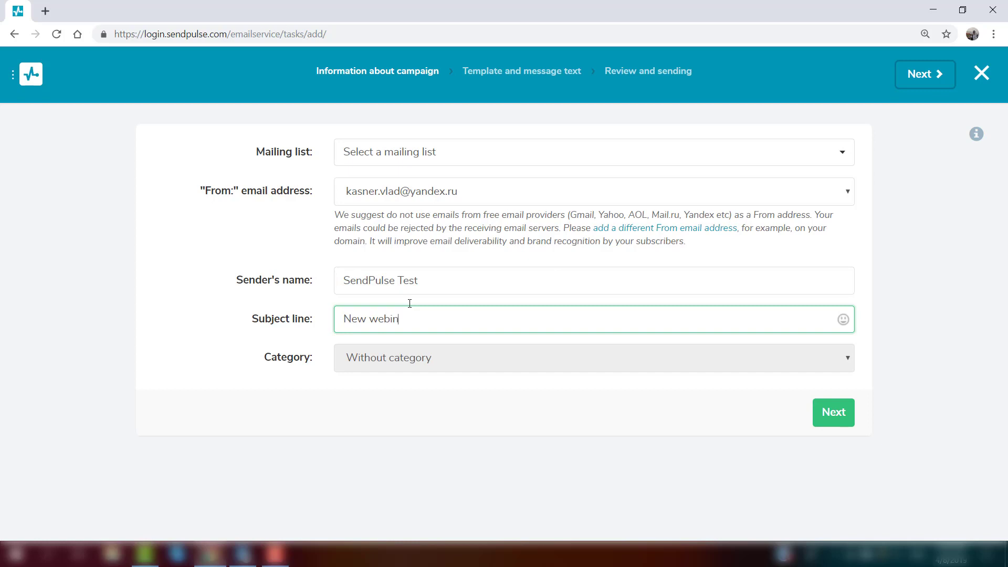
pyautogui.write('ars')
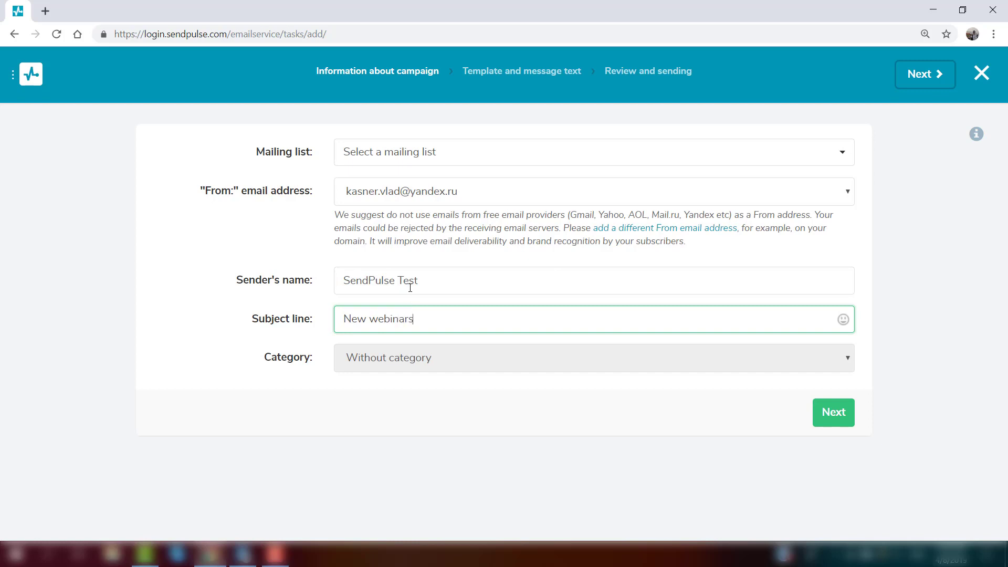
pyautogui.click(593, 151)
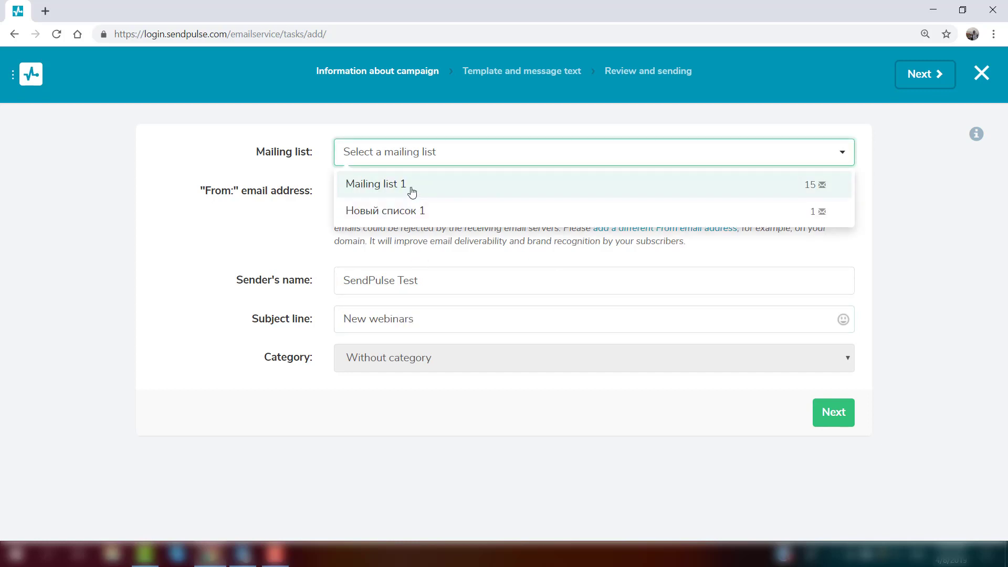
pyautogui.click(376, 184)
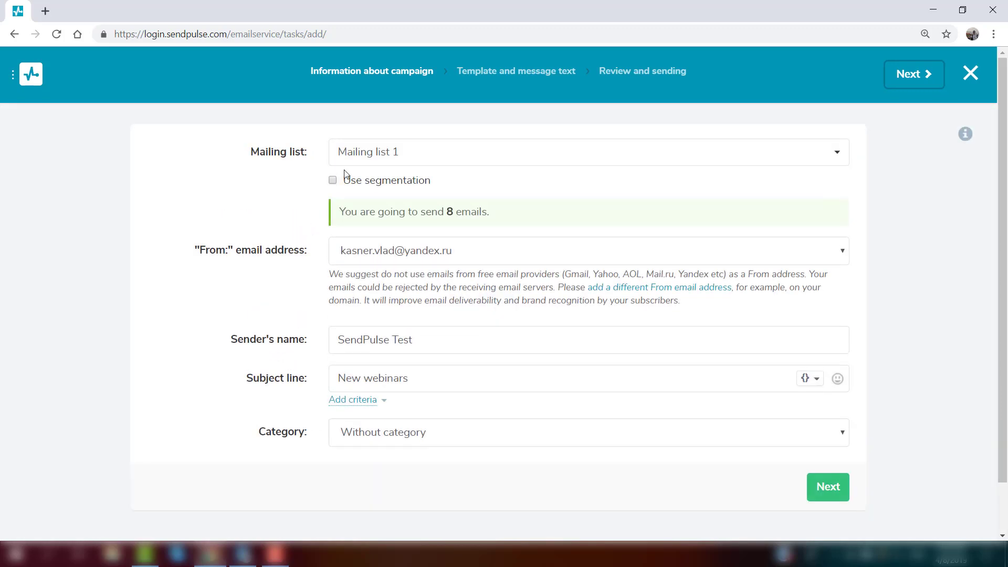
pyautogui.moveTo(400, 168)
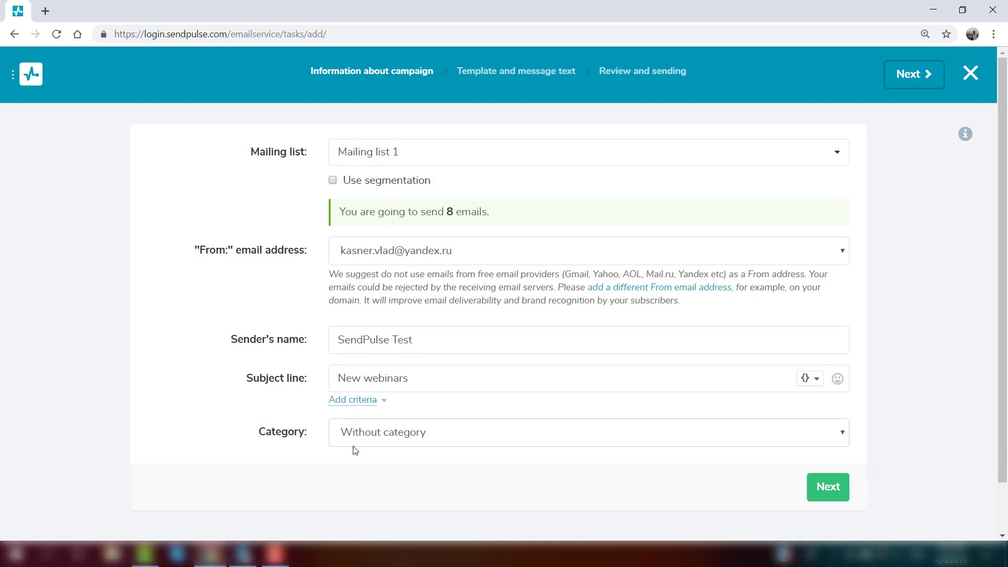
# - Open the Category dropdown listing Without category, News and Webinars
pyautogui.click(587, 432)
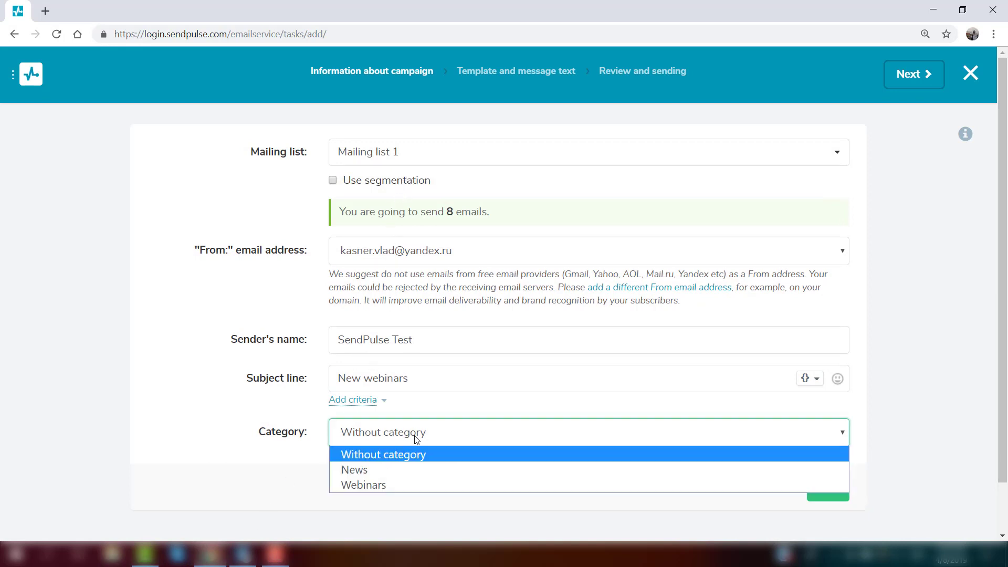